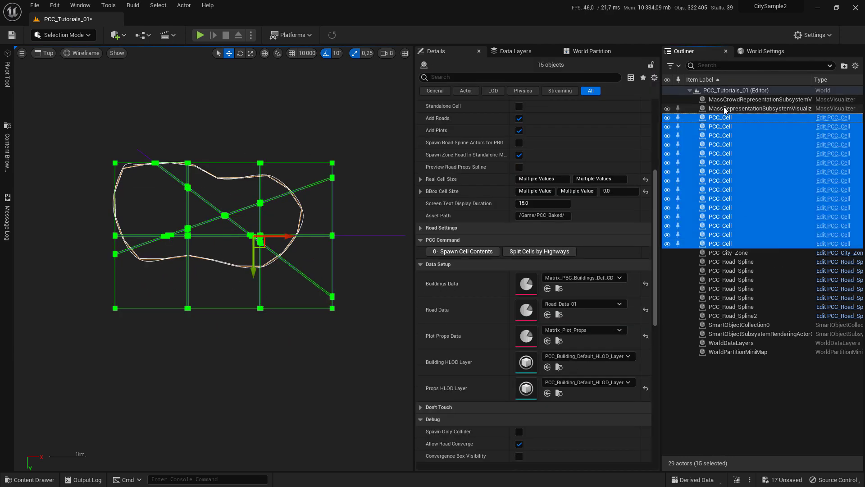
Put the fifteen selected PCC_Cell actors into a new outliner folder named Cell
left_click(846, 66)
type("Cell")
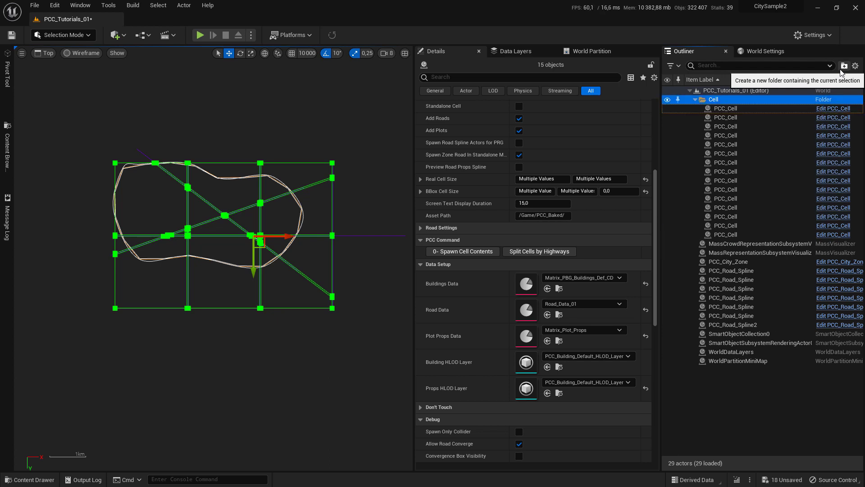
left_click(844, 66)
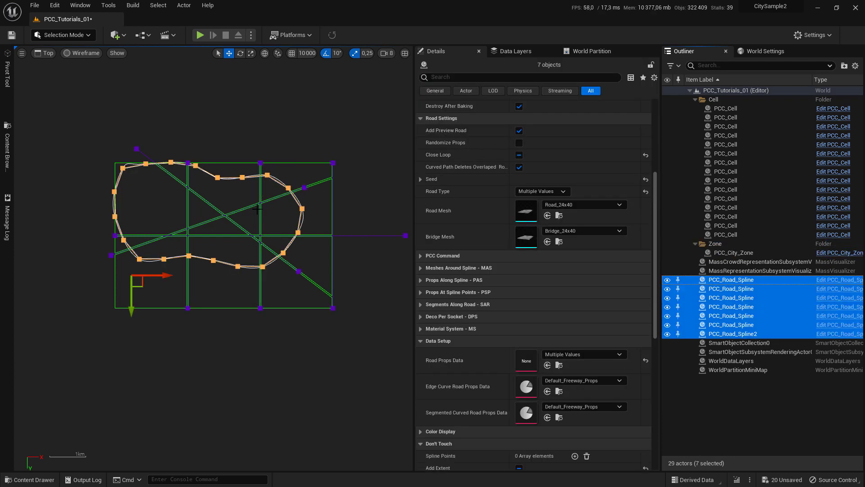
mouse_move(352, 282)
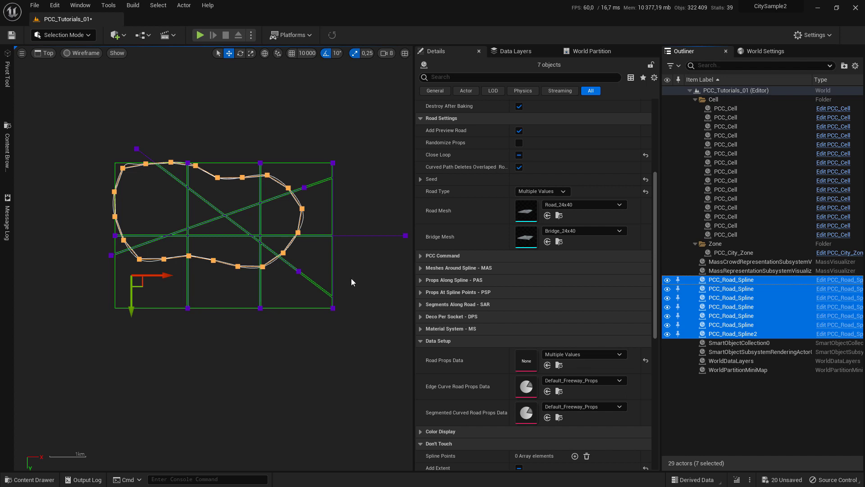
mouse_move(345, 166)
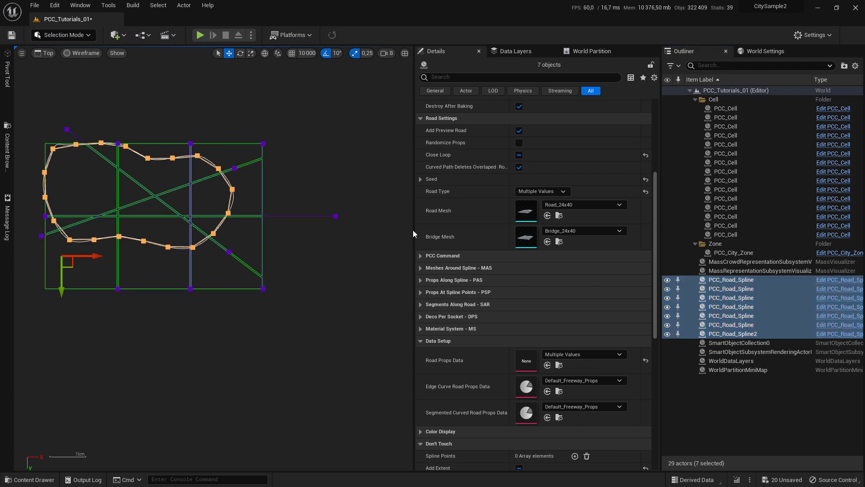
mouse_move(726, 307)
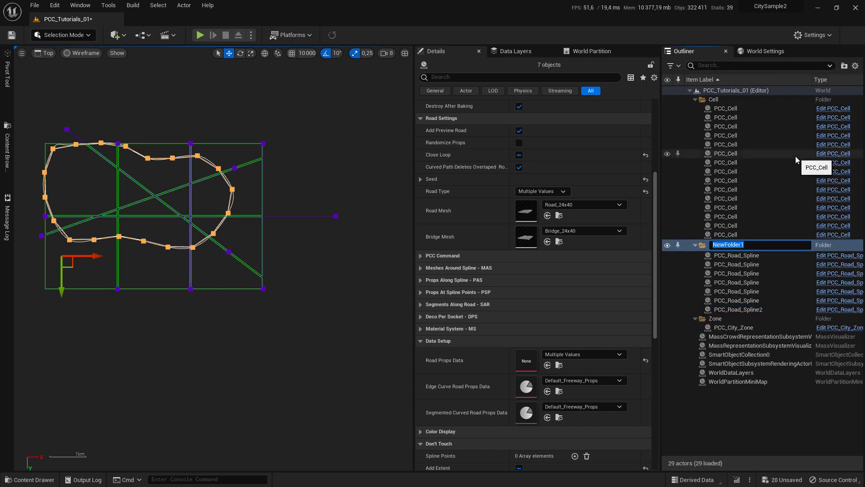
Name the road splines' folder Highways and create another new folder
type("Highways")
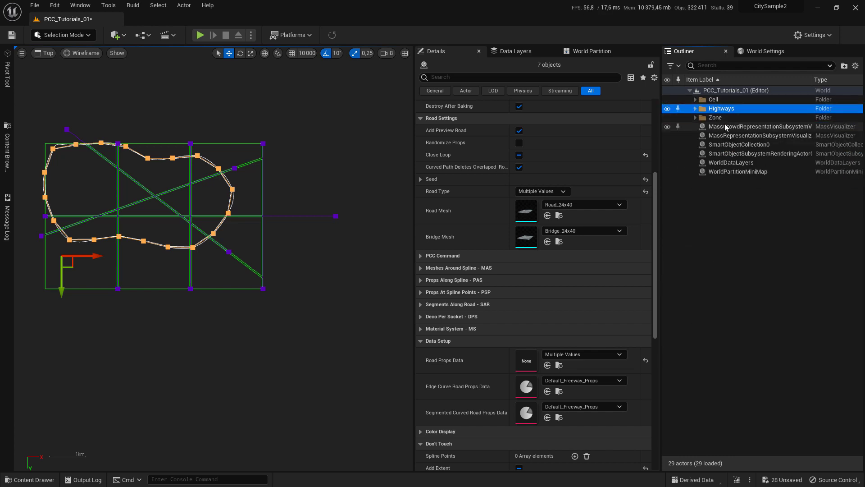
left_click(844, 66)
type("PCC")
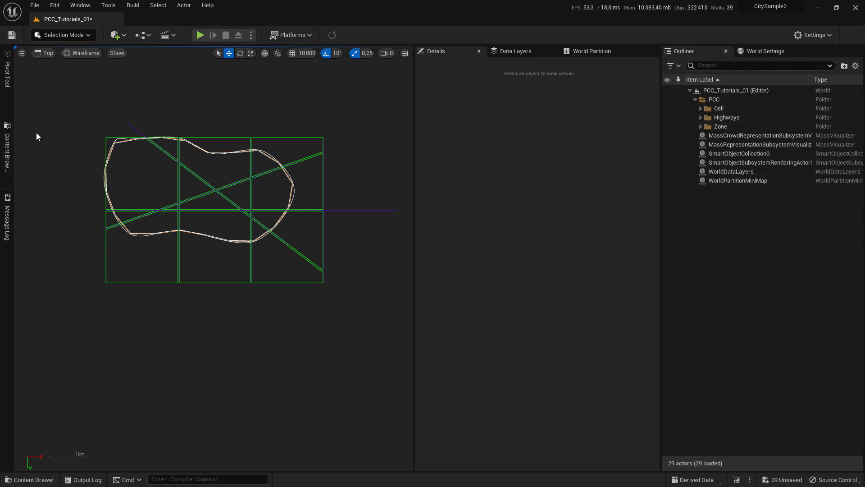
mouse_move(353, 292)
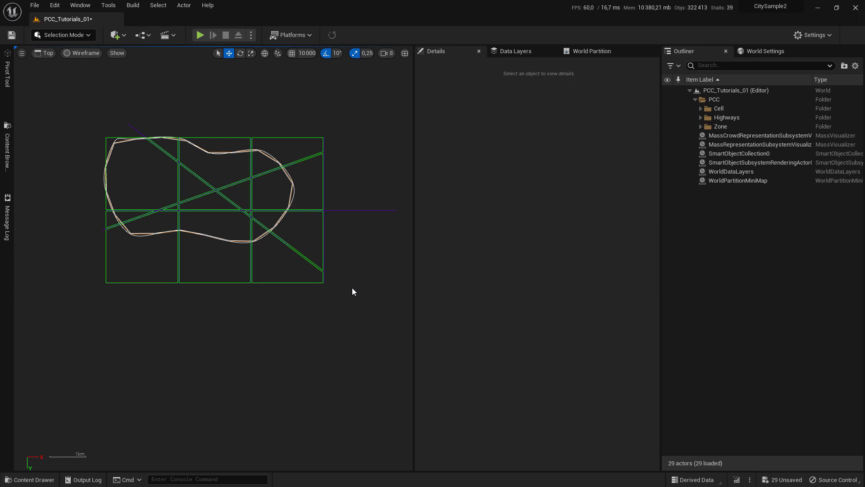
mouse_move(346, 291)
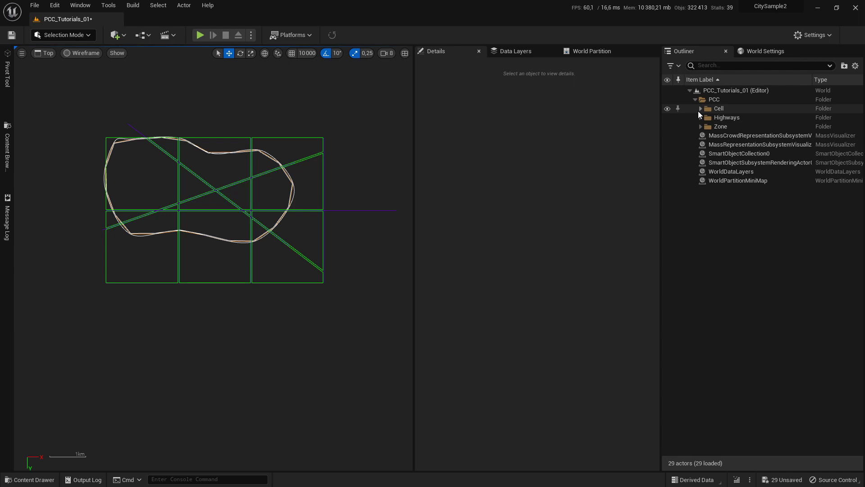
Collapse and re-expand the PCC folder to confirm it holds Cell, Highways and Zone
left_click(696, 99)
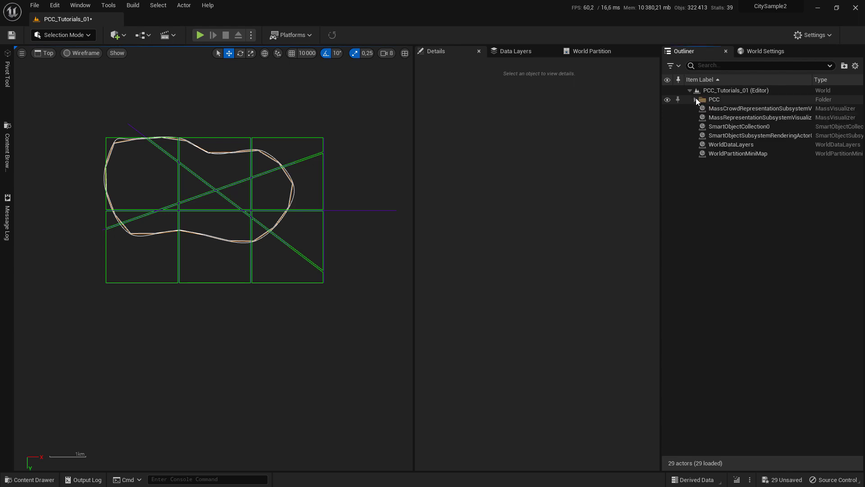
left_click(695, 99)
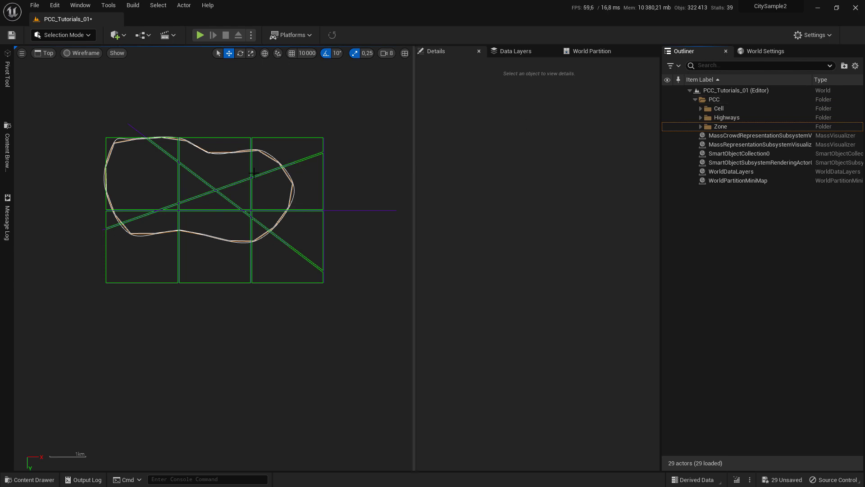